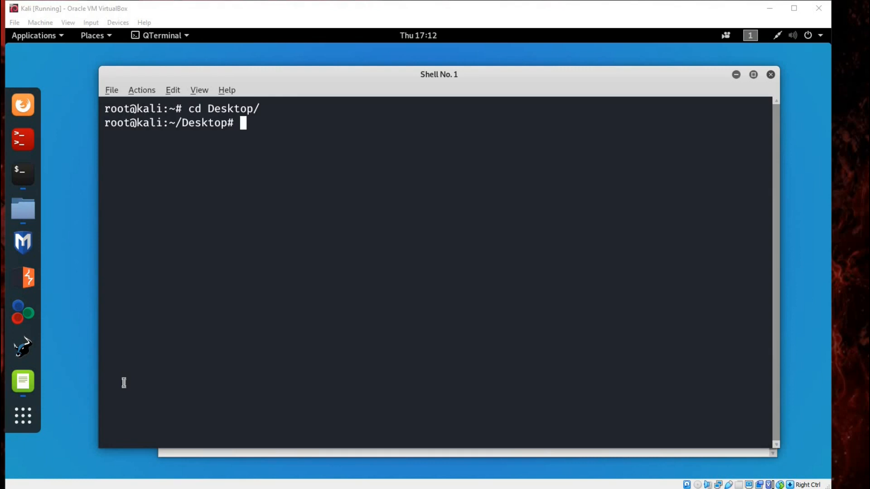
mouse_move(173, 355)
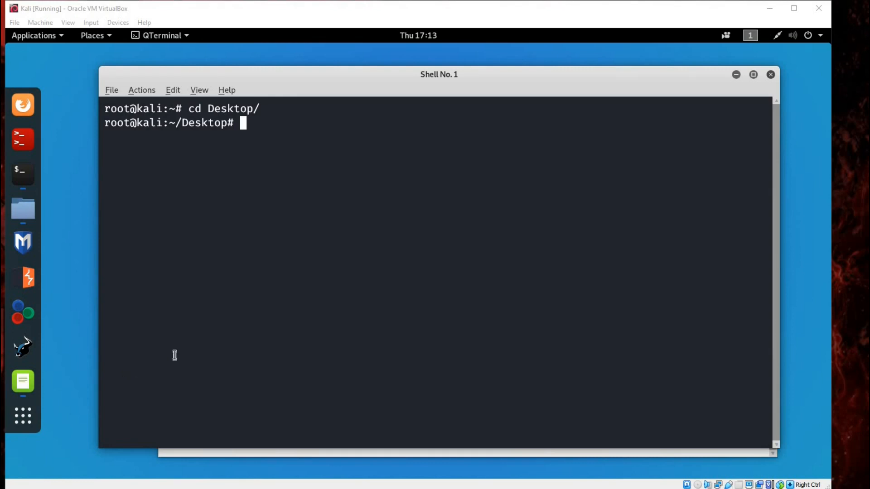
Step: Type the command 'vi demo.txt' at the Desktop prompt without running it
type("vi s")
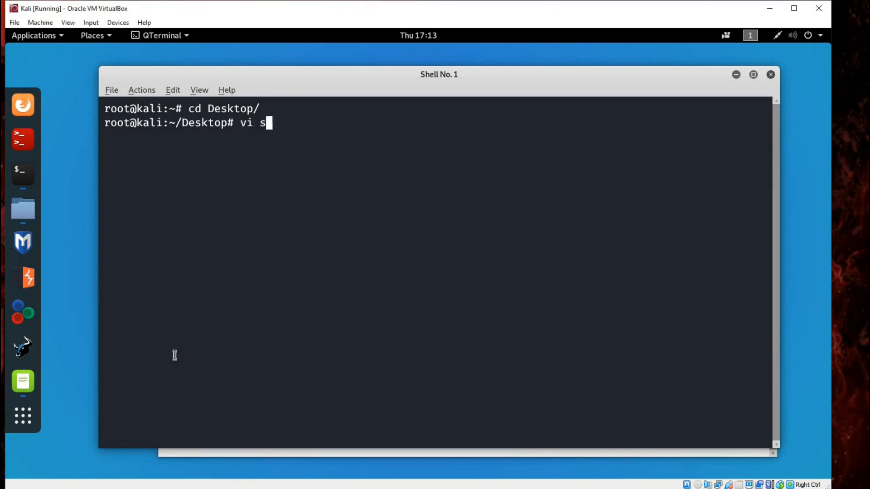
key("BackSpace")
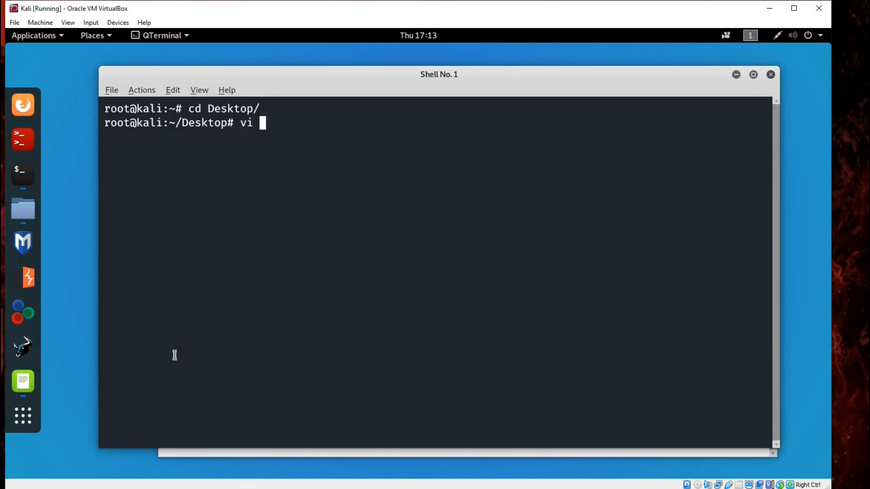
type("de")
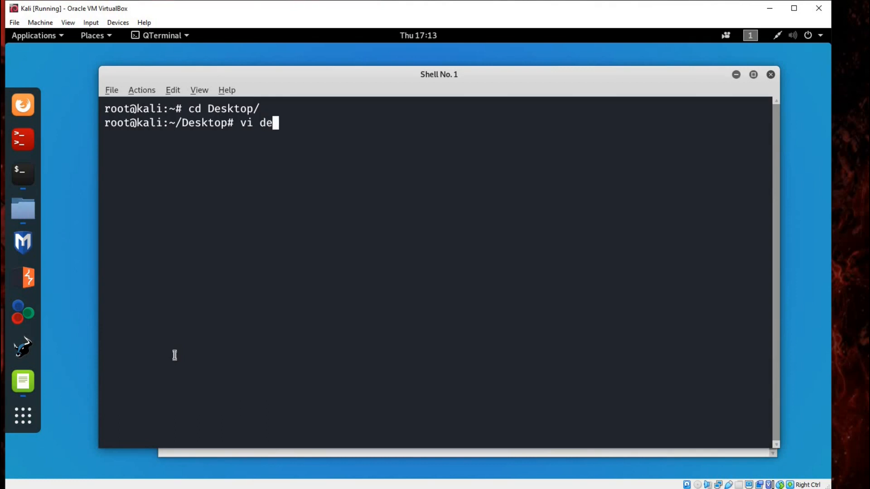
type("mo.")
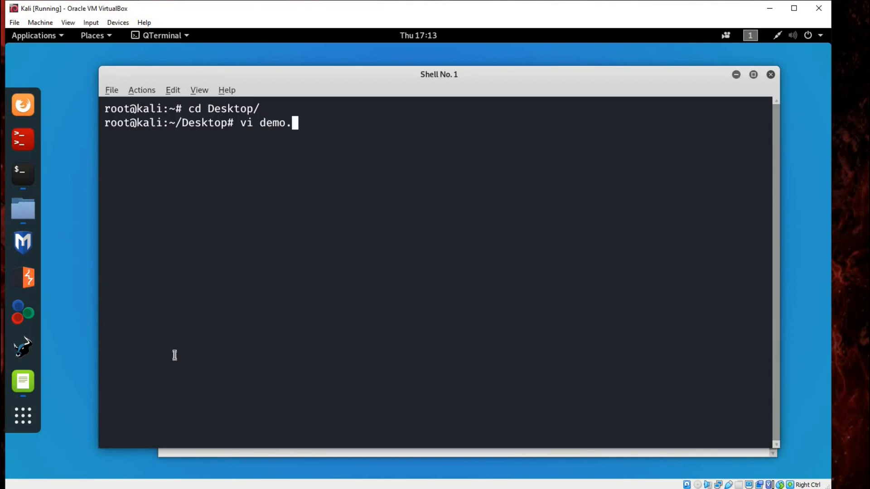
type("txt")
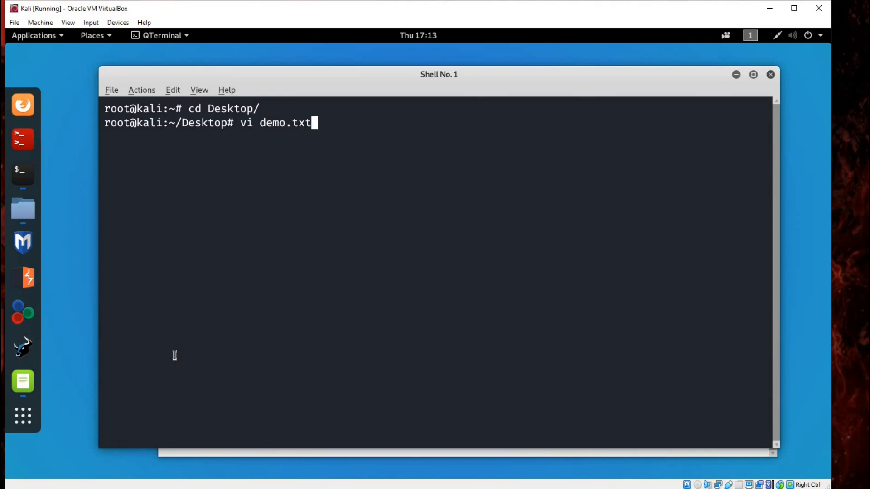
mouse_move(178, 358)
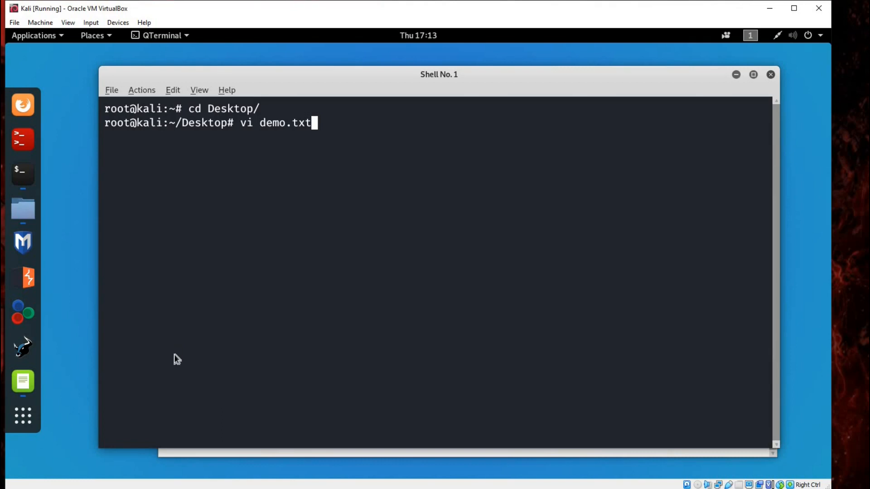
Step: Open demo.txt in vi and enter the line 'Kali linux' in insert mode
key("Return")
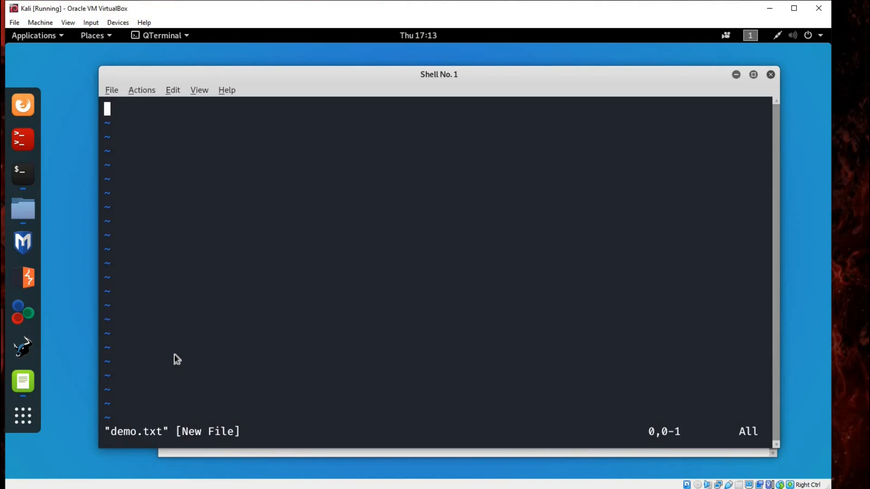
key("i")
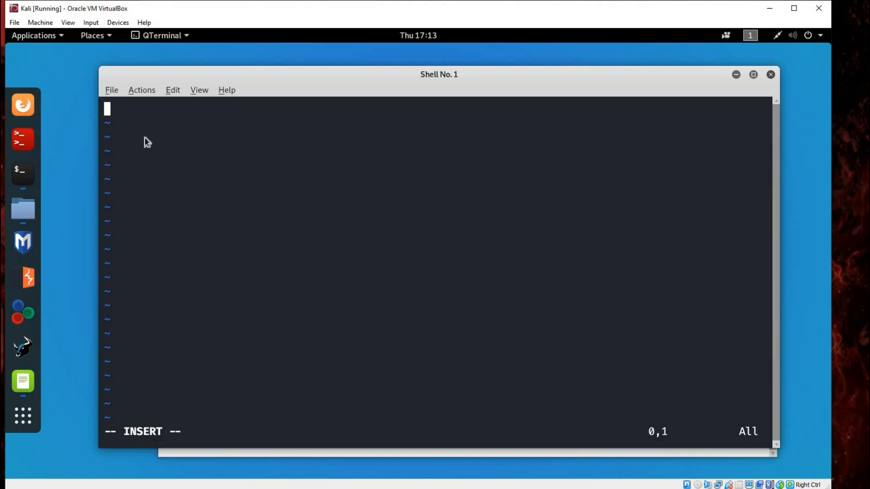
type("Kali")
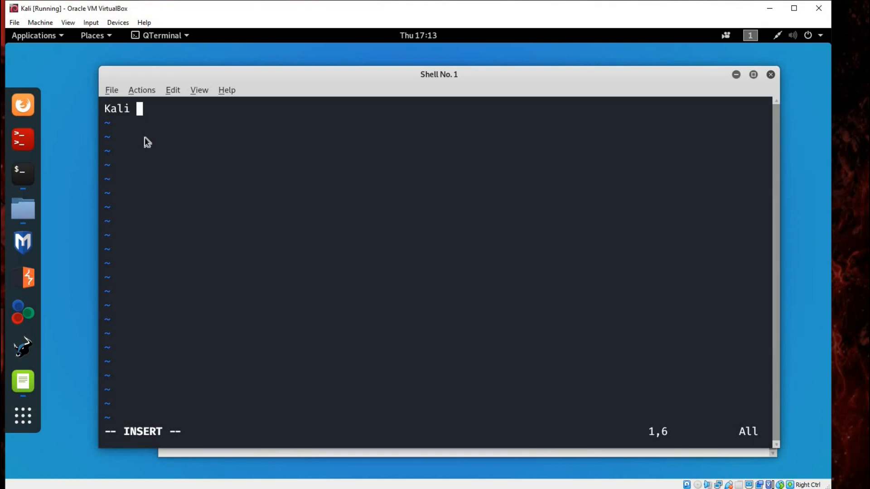
type("linux")
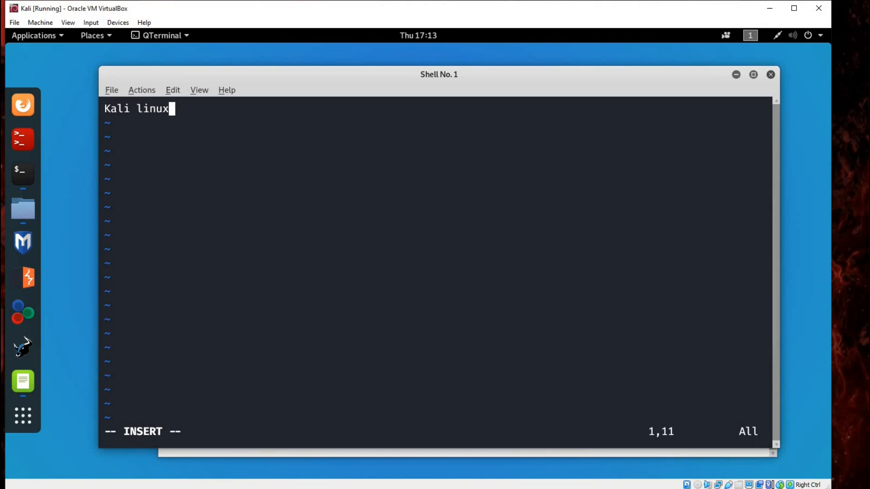
mouse_move(403, 460)
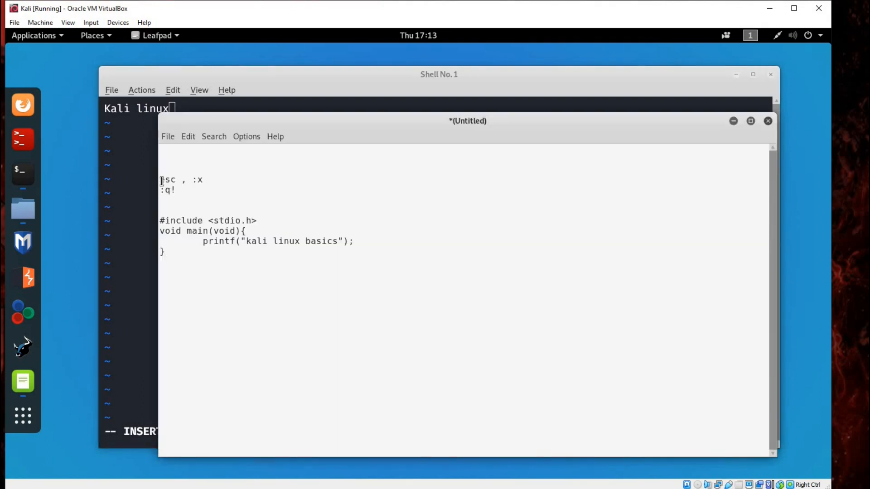
Step: Follow the 'esc, :x' note in Leafpad to save demo.txt and quit vi
double_click(168, 179)
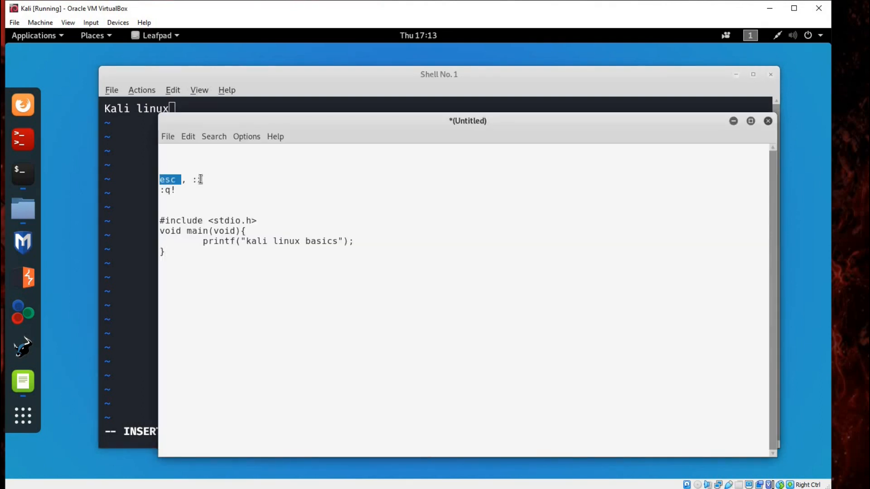
type("x")
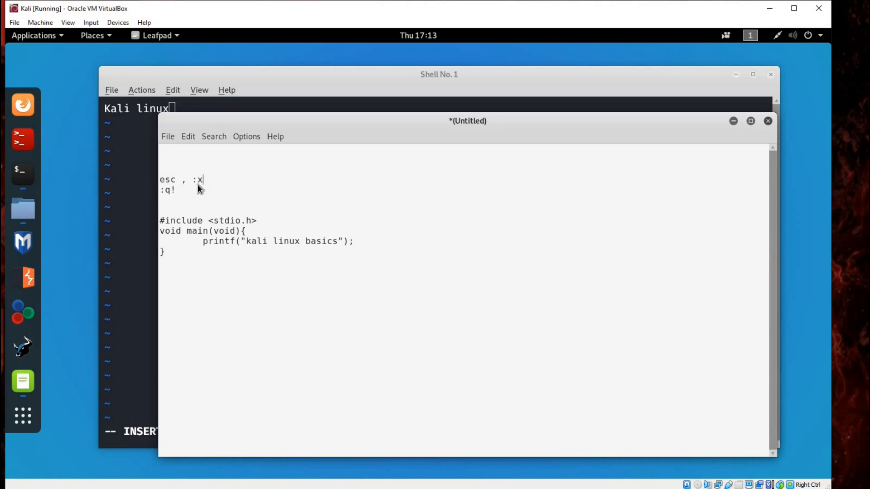
left_click(768, 121)
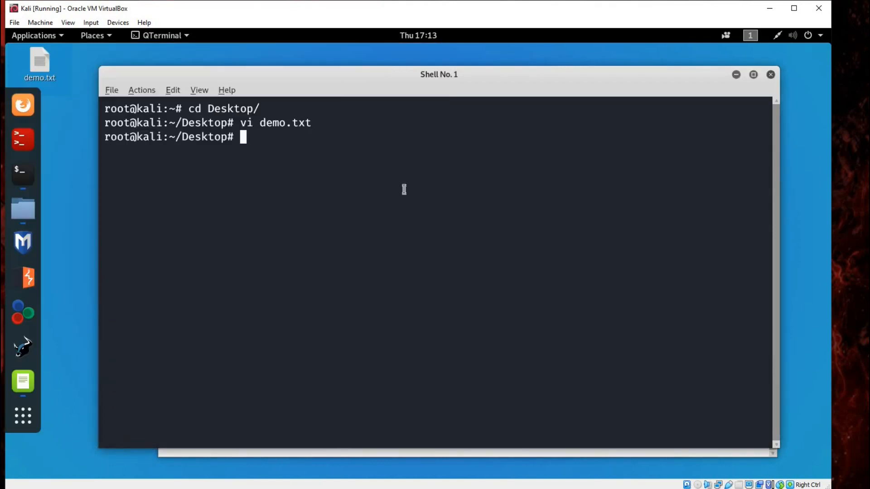
Step: Run 'cat demo.txt' to display the line 'Kali linux'
type("cat")
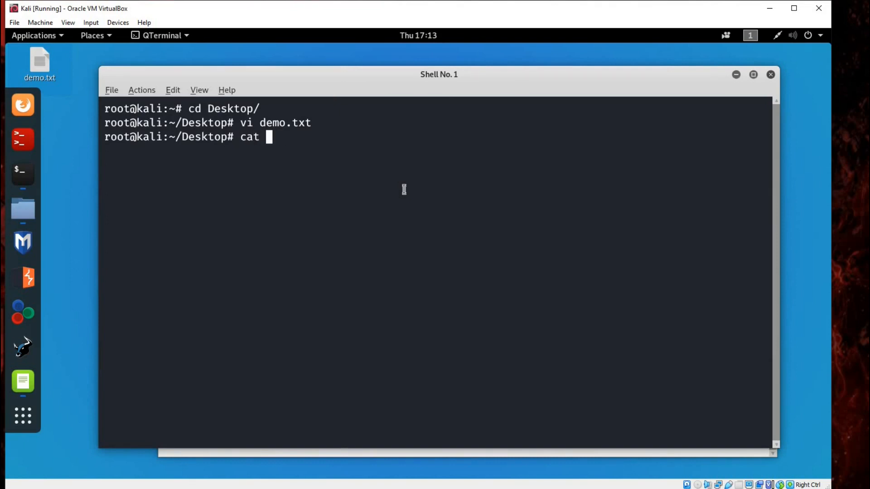
type("demo.txt")
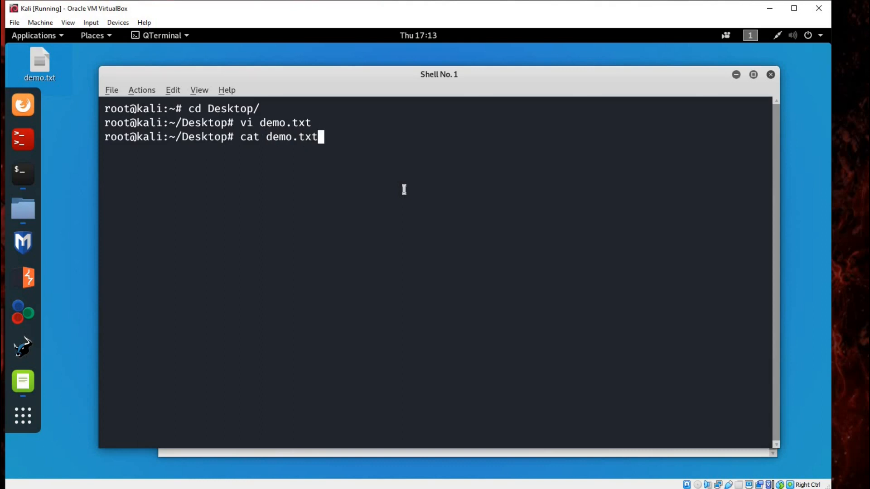
key("Return")
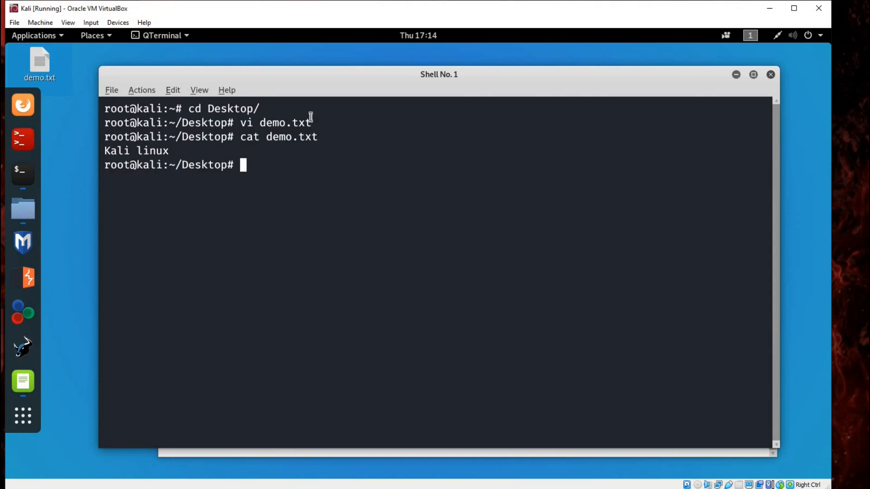
mouse_move(280, 171)
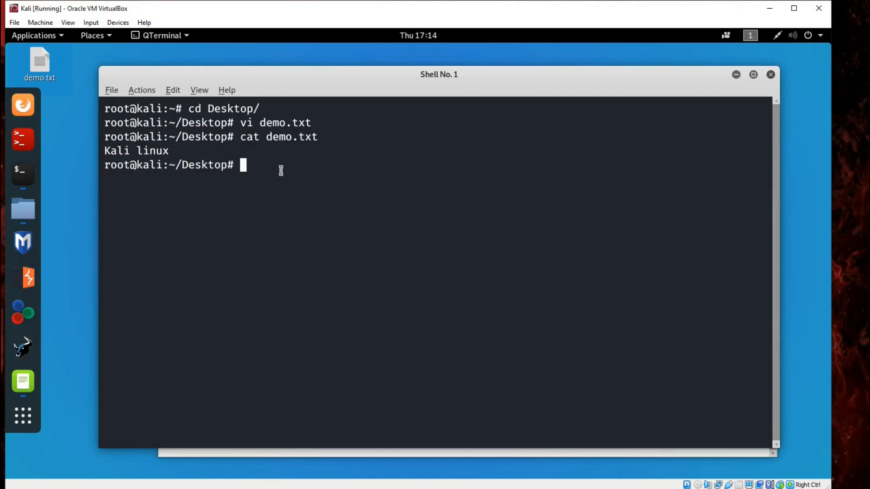
Step: Run 'vi program.c' to start a new empty C source file
type("vi")
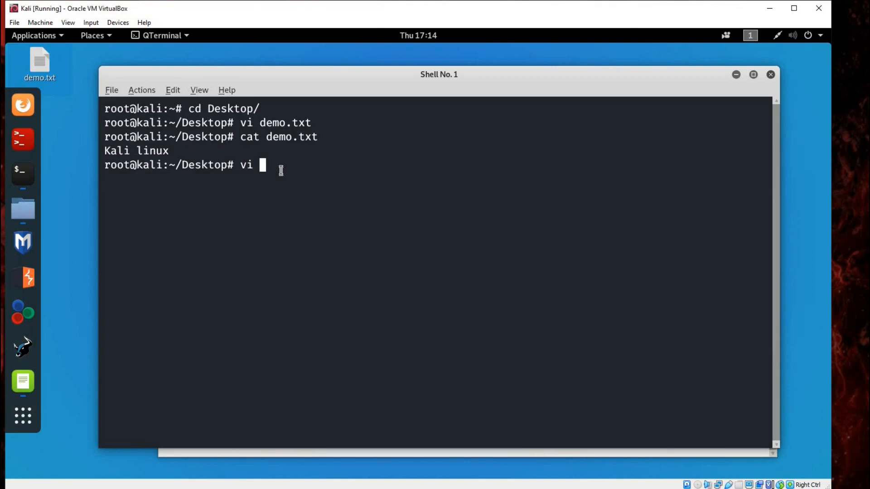
type("prg")
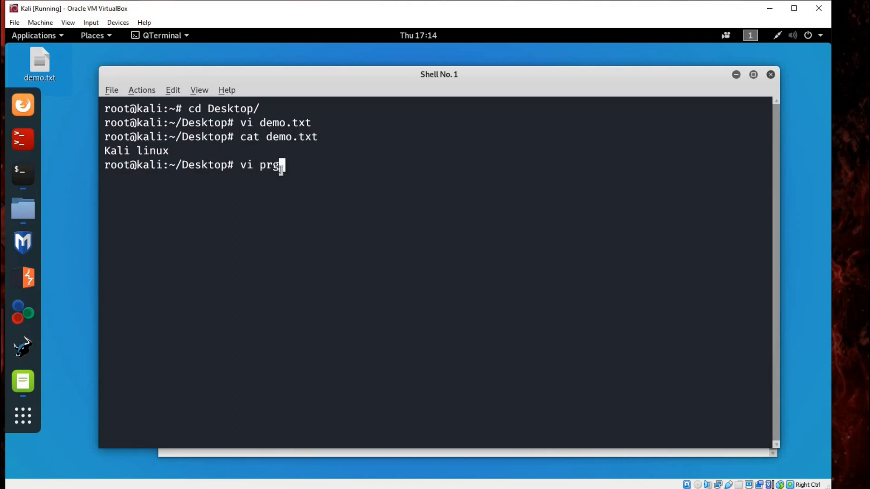
type("ogram")
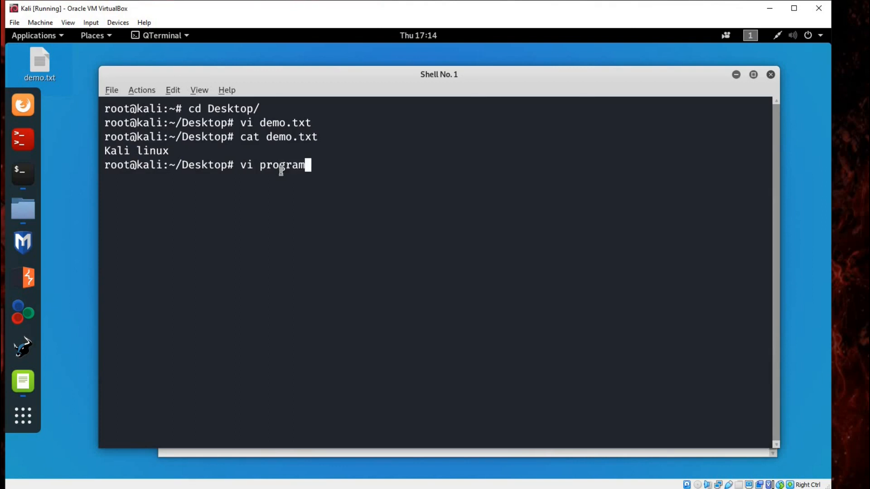
type(".c")
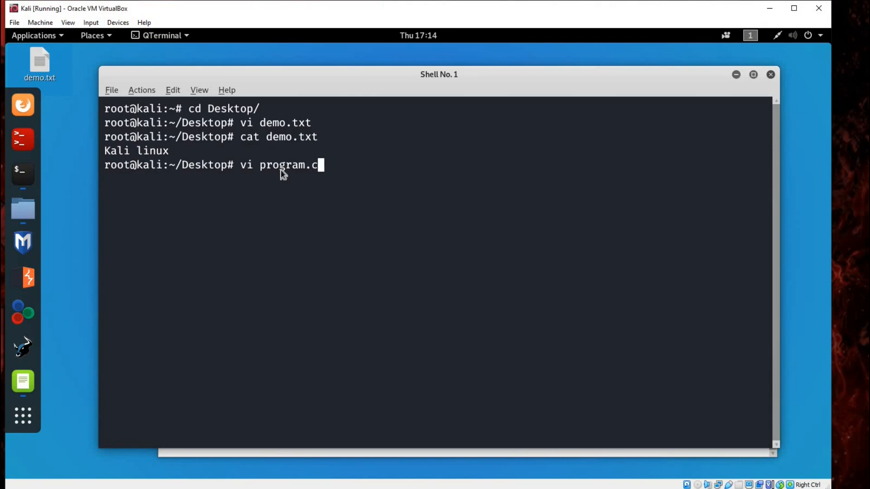
key("Return")
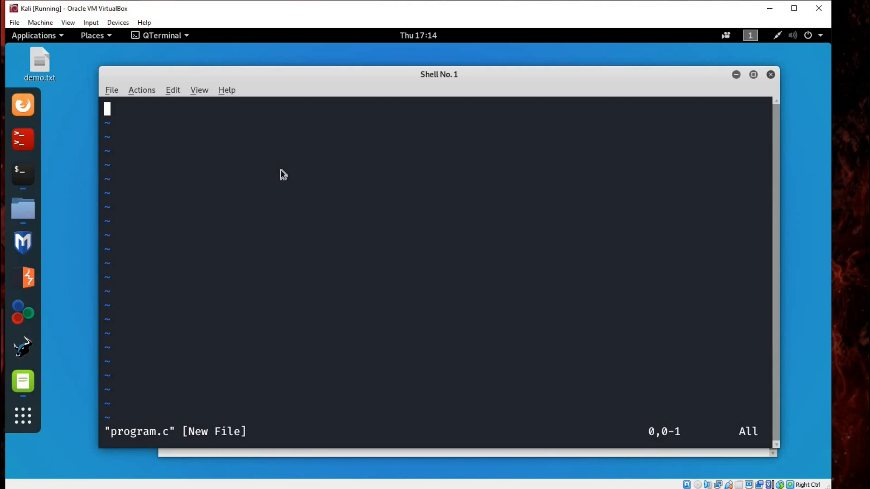
Step: Enter the C code printing 'kali linux basics', then save and quit with :x
key("i")
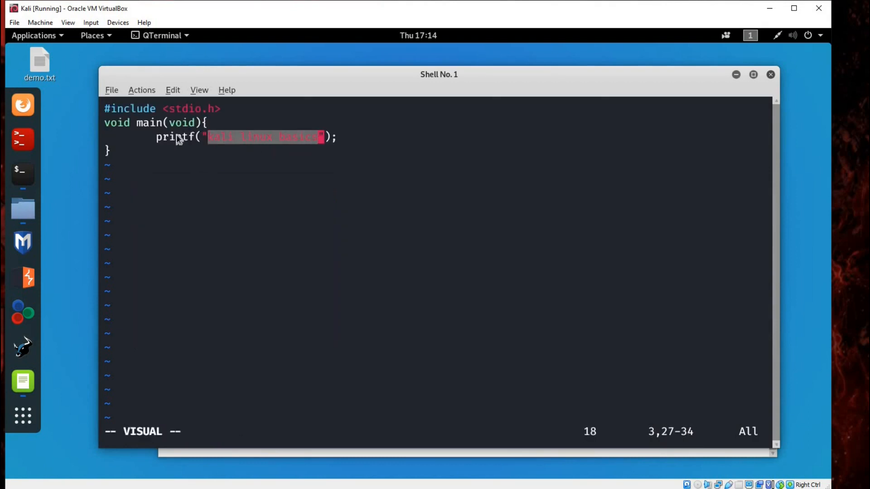
key("Escape")
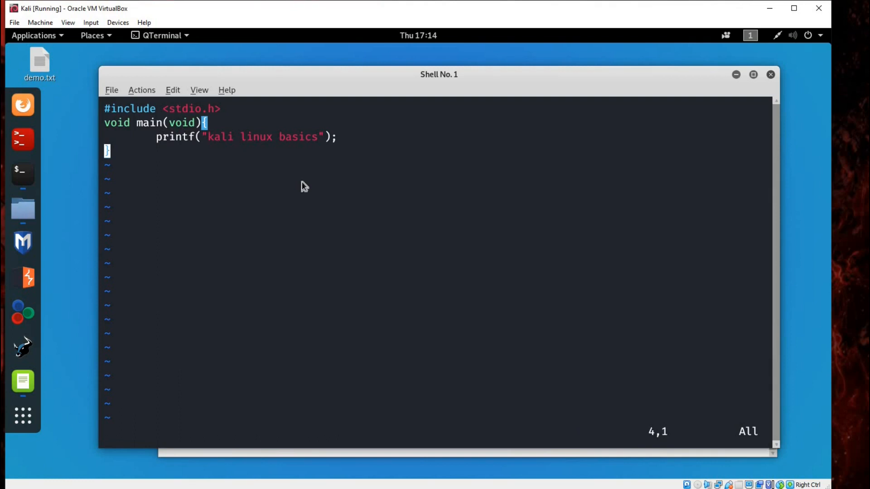
type(":x")
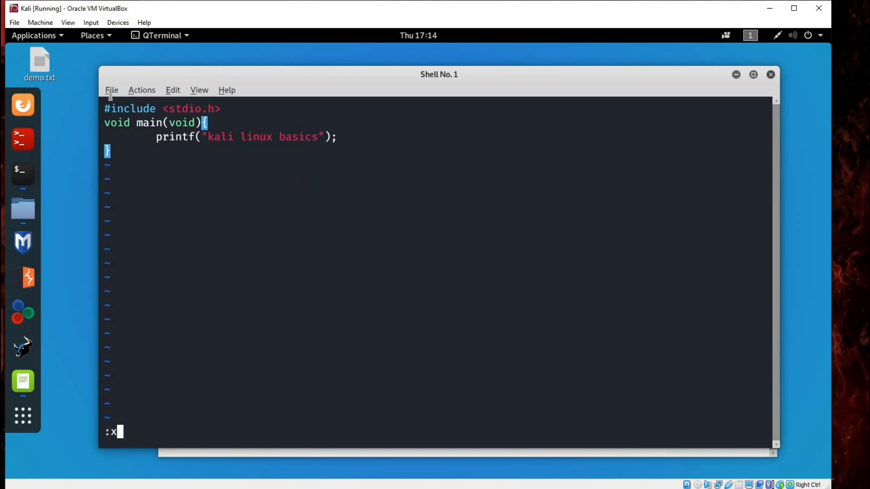
key("Return")
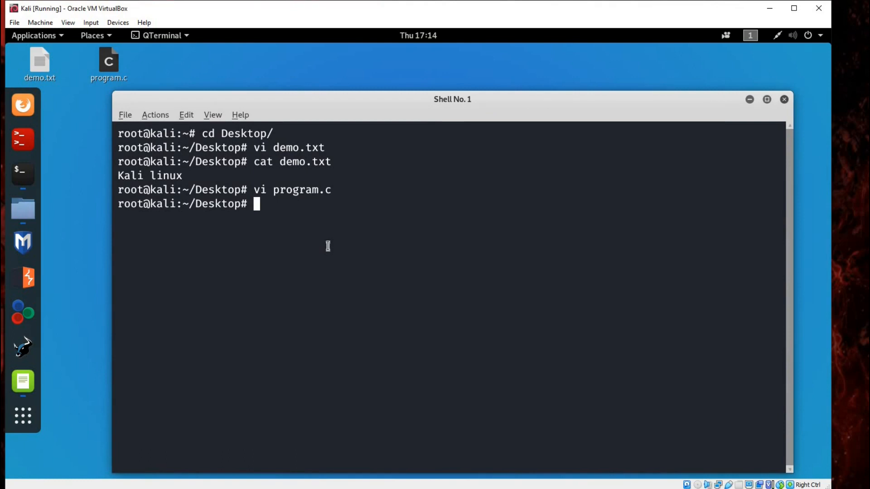
Step: Run 'gcc program.c', which compiles without errors
type("gcc")
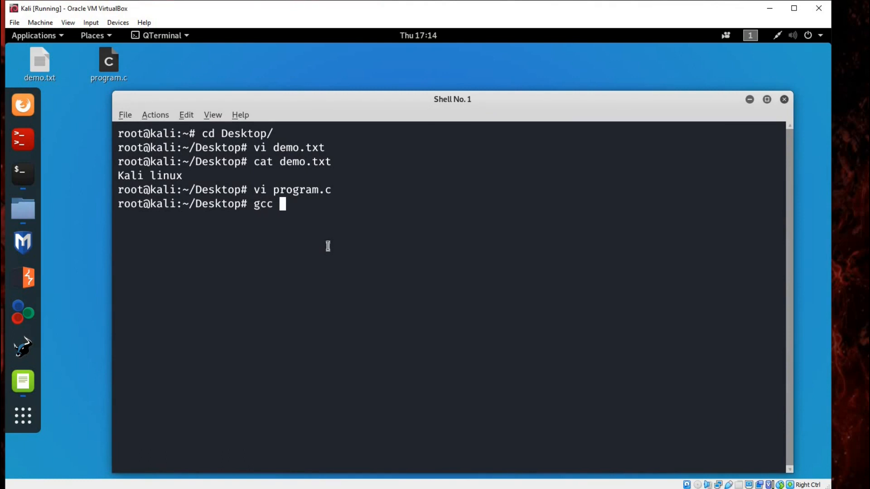
type("p")
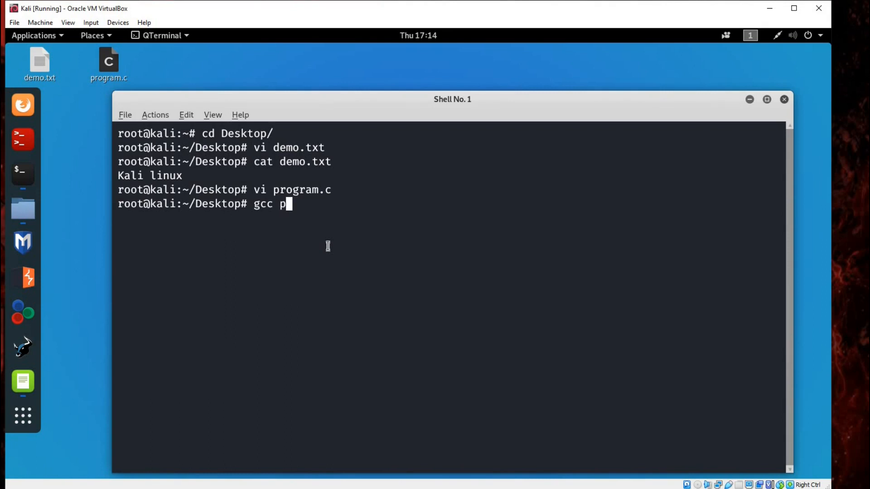
type("rogram.c")
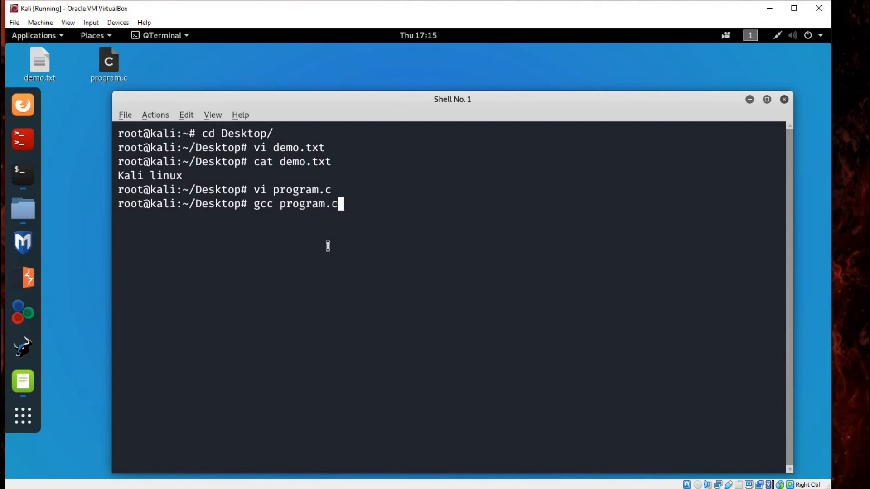
key("Return")
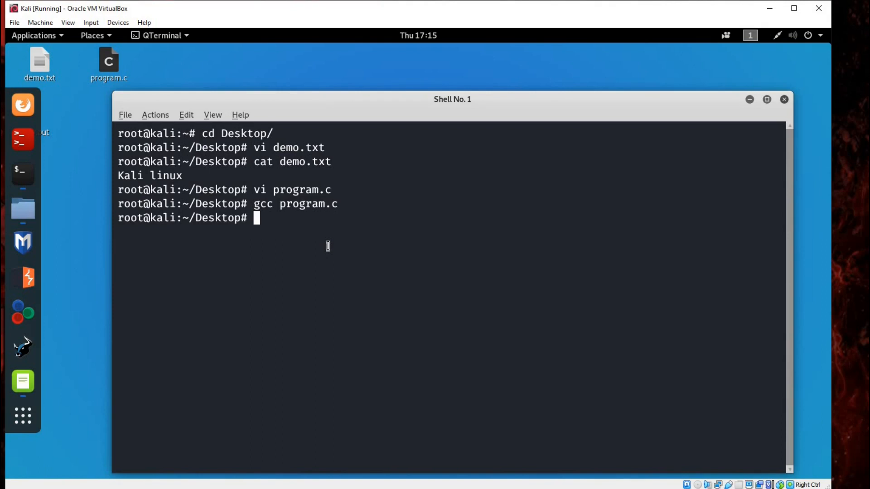
Step: Run ./a.out to print 'kali linux basics'
type("./")
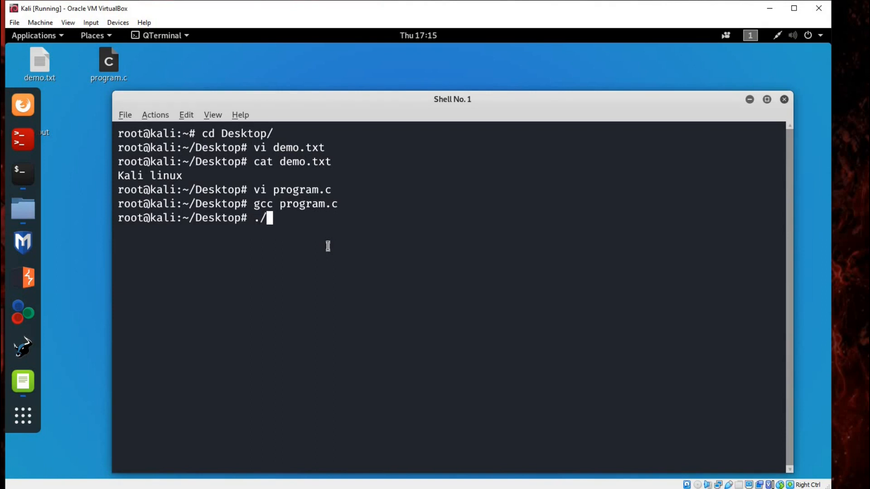
type("a")
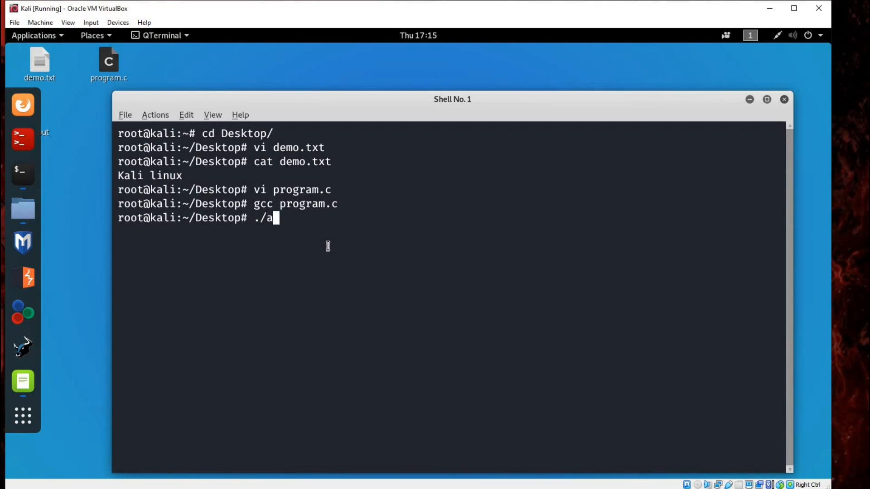
type(".out")
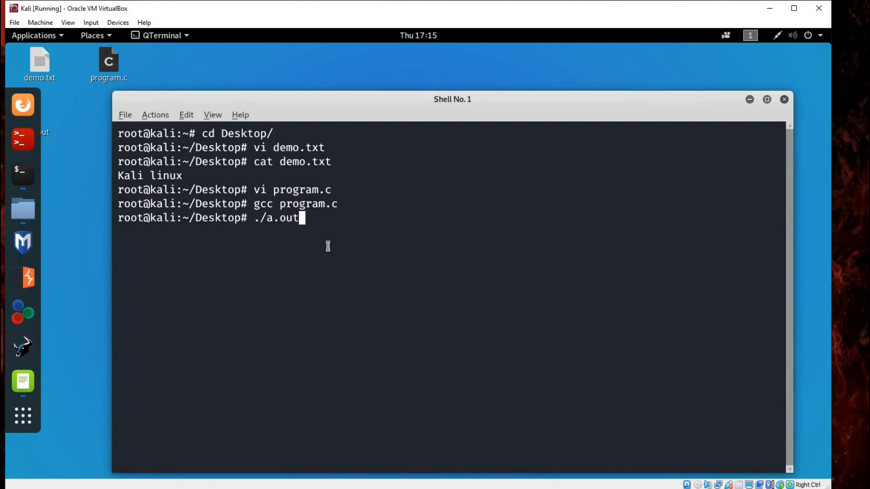
key("Return")
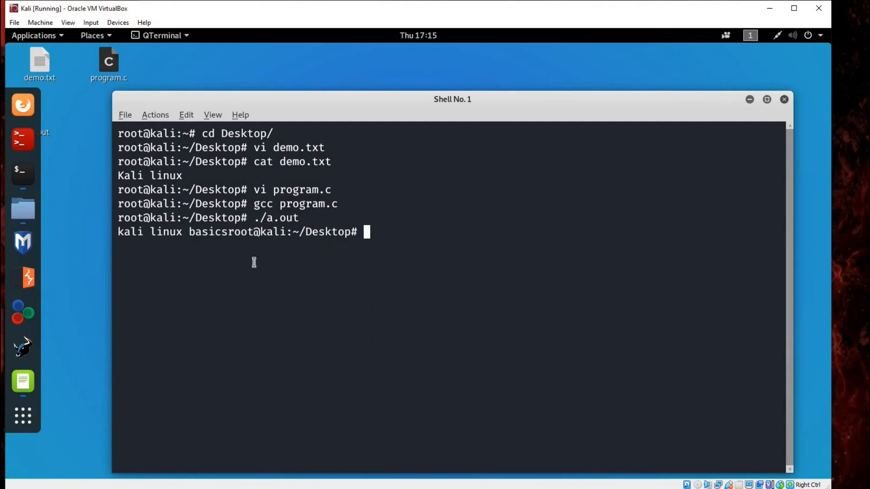
mouse_move(116, 232)
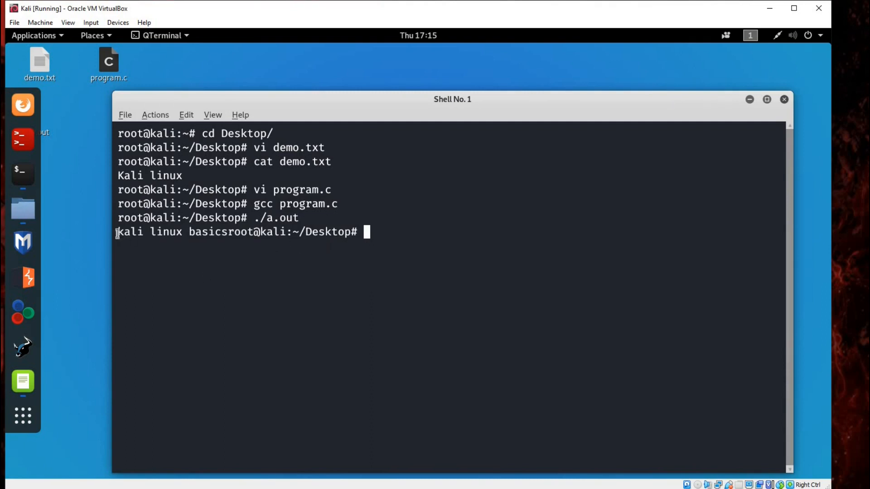